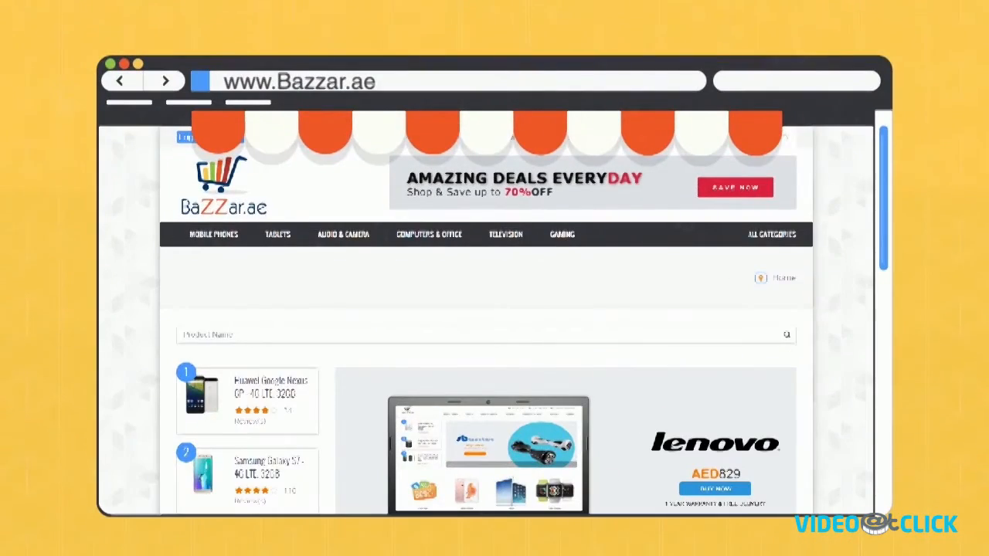
{"action": "scroll", "scroll_direction": "down", "scroll_amount": 3}
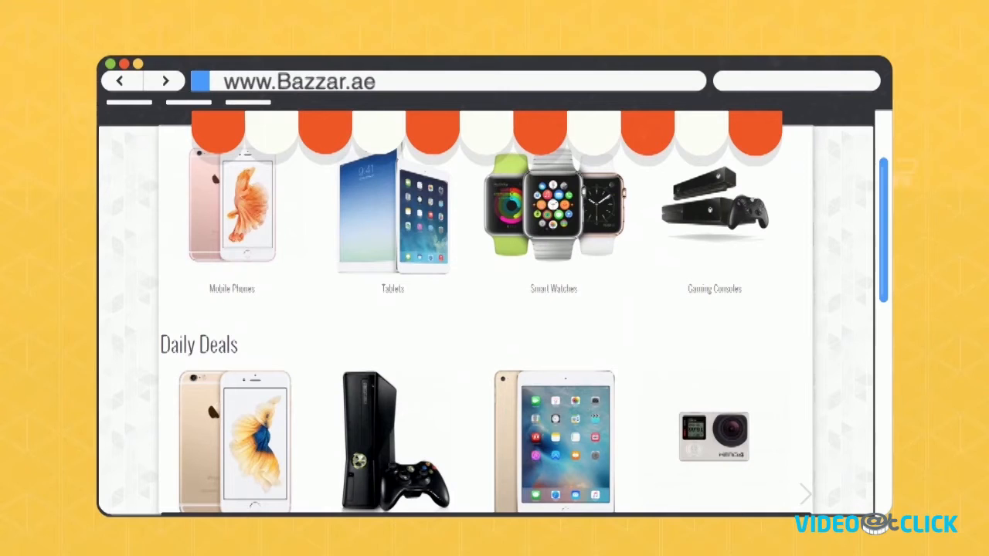